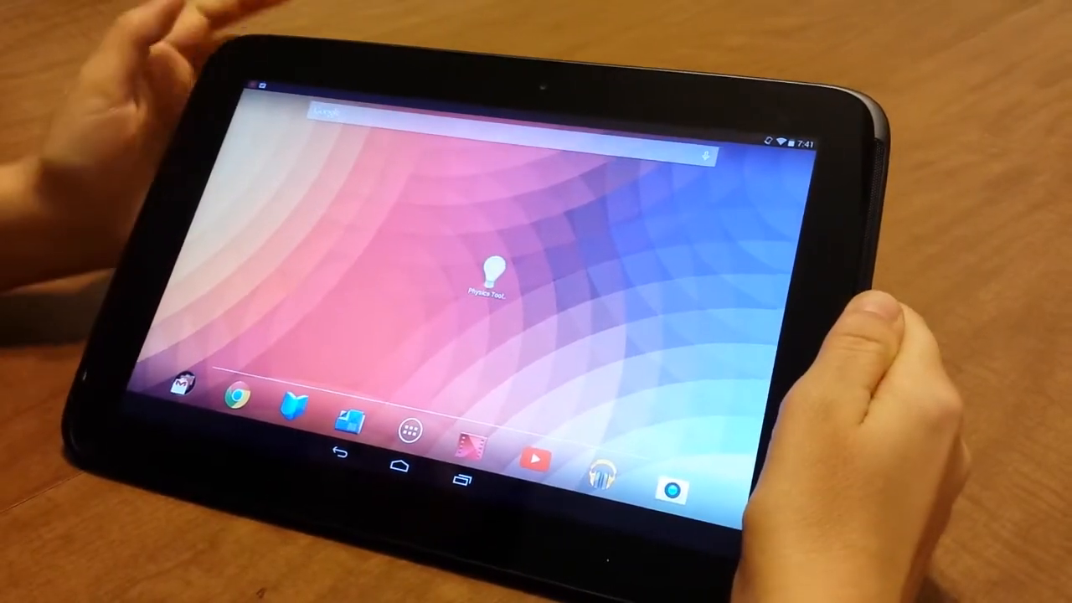
- Launch Physics Toolbox Light Sensor to graph light intensity rising to a peak and falling
click(486, 276)
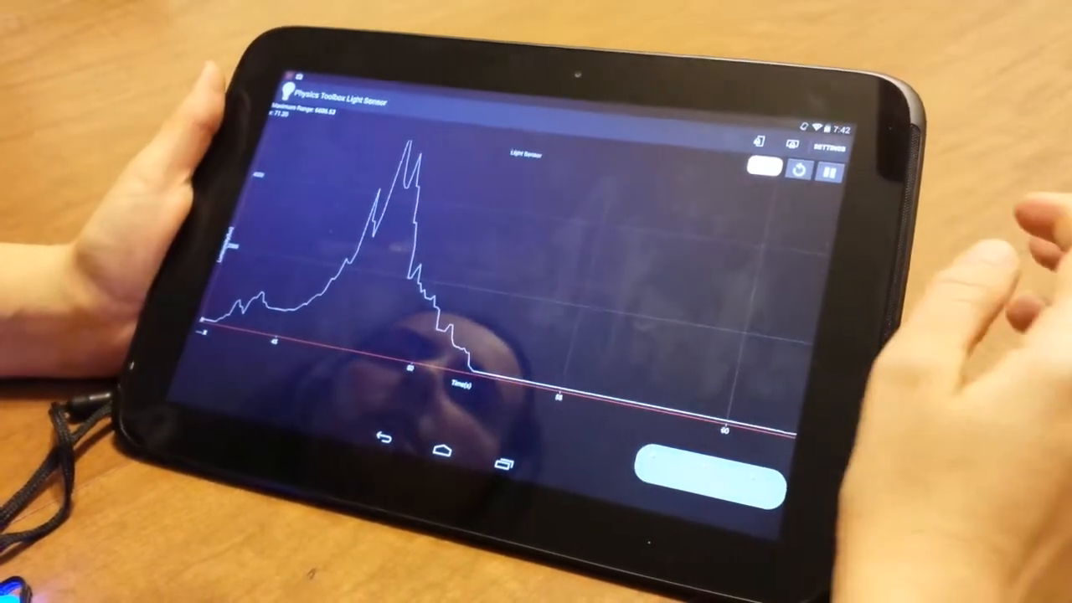
click(825, 173)
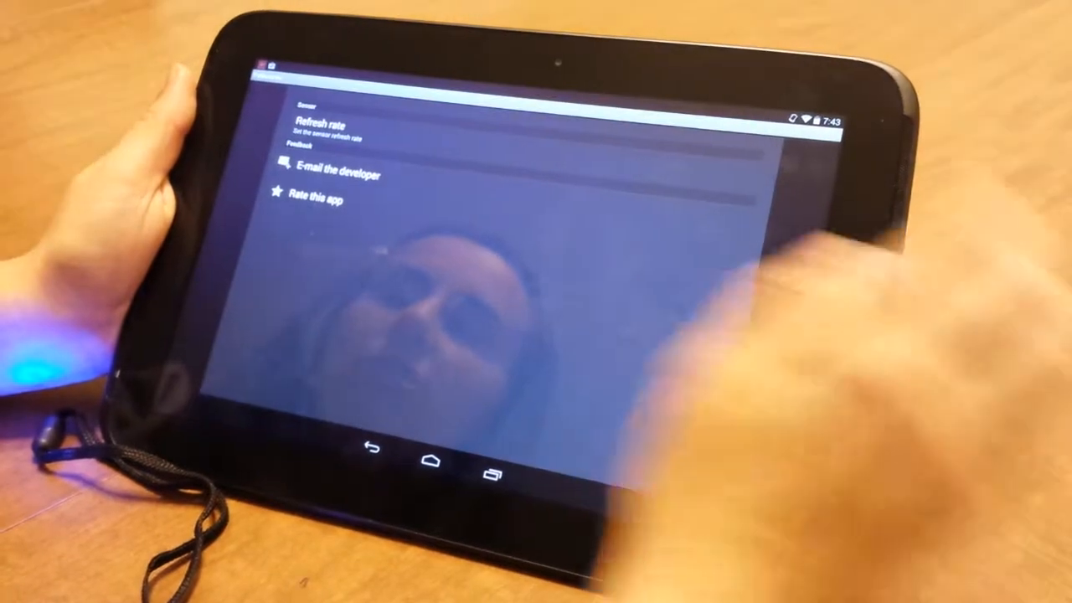
- Open the Refresh rate dialog from the Sensor section of the settings screen
click(327, 121)
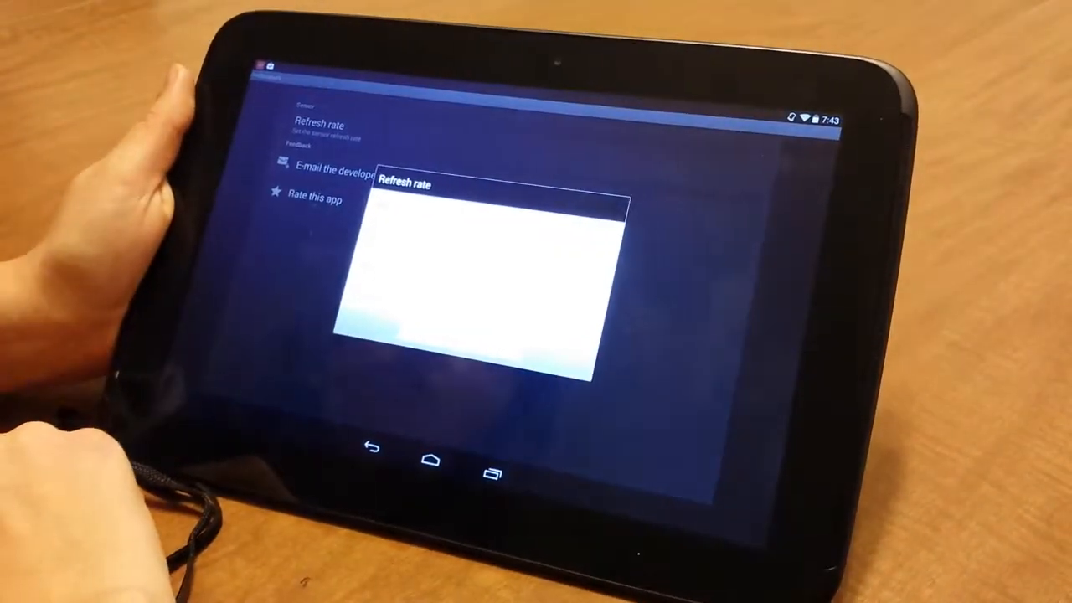